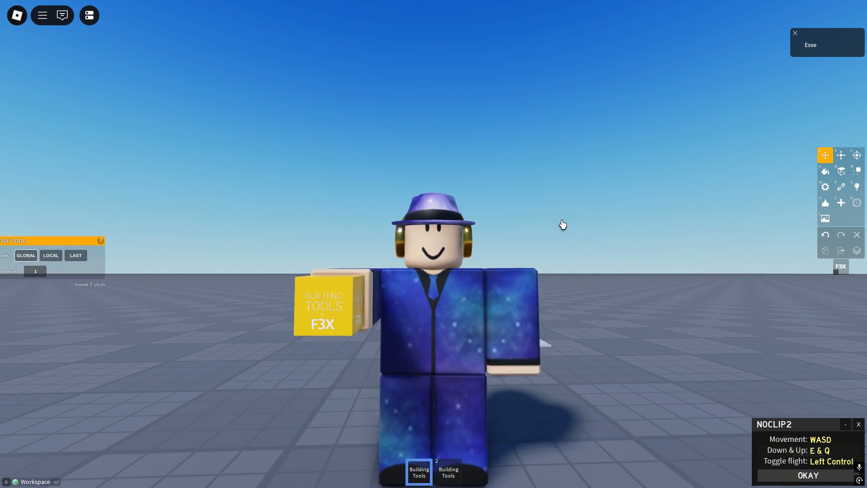
{"action": "mouse_move", "coordinate": [43, 242]}
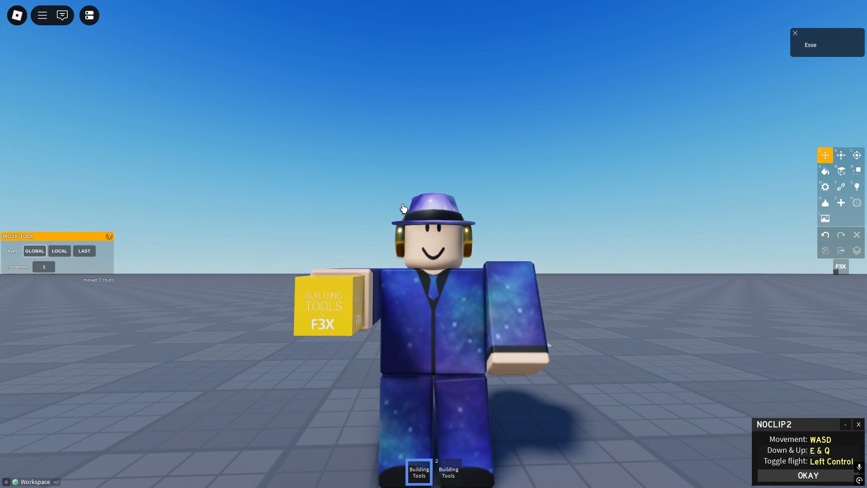
Step: Place a new part and flatten it into a 6x1x10 white slab for the car base
{"action": "left_click", "coordinate": [841, 203]}
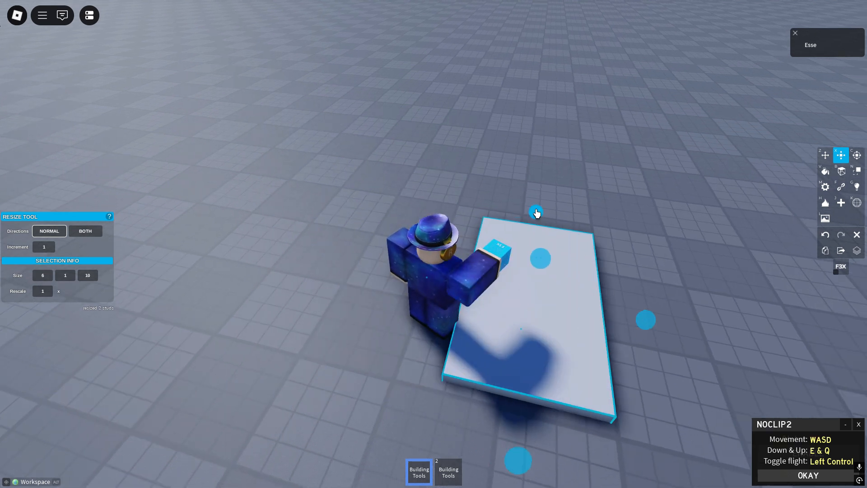
Step: Lengthen the white base and set a thin black block on top near one end
{"action": "left_click", "coordinate": [825, 155]}
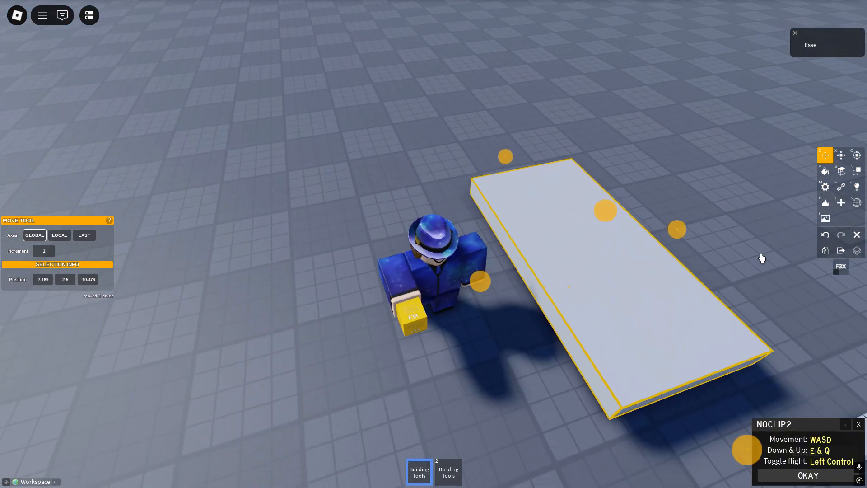
{"action": "left_click", "coordinate": [841, 202]}
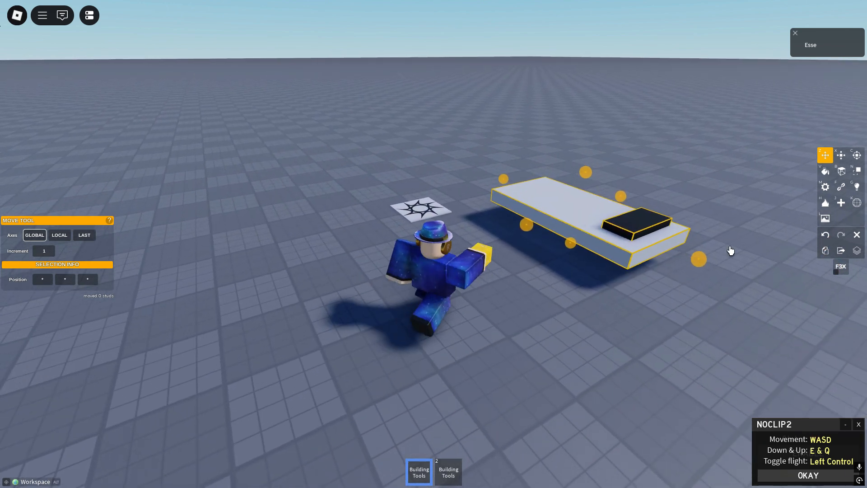
Step: Weld the black block to the base with Weld to Last, then add a new part beside it
{"action": "left_click", "coordinate": [840, 186]}
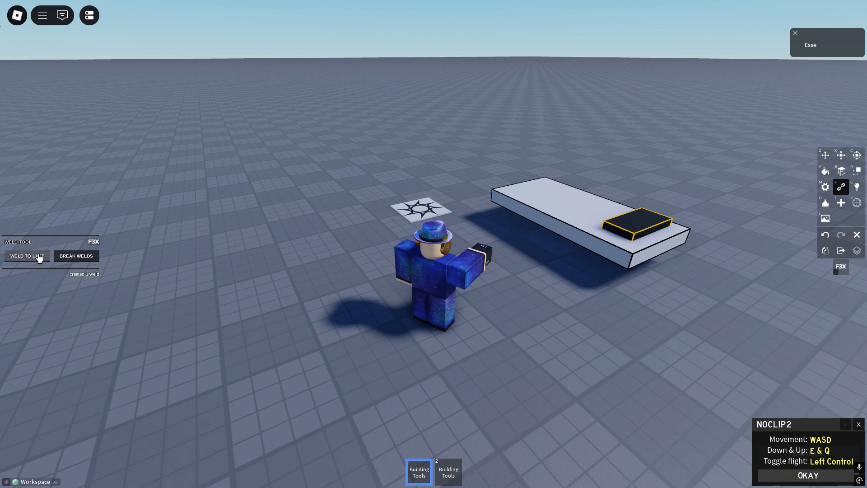
{"action": "left_click", "coordinate": [824, 155]}
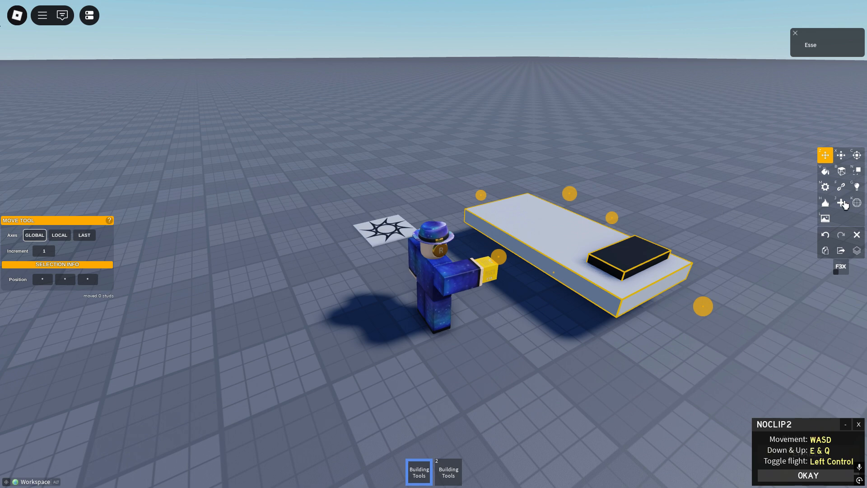
{"action": "left_click", "coordinate": [839, 203]}
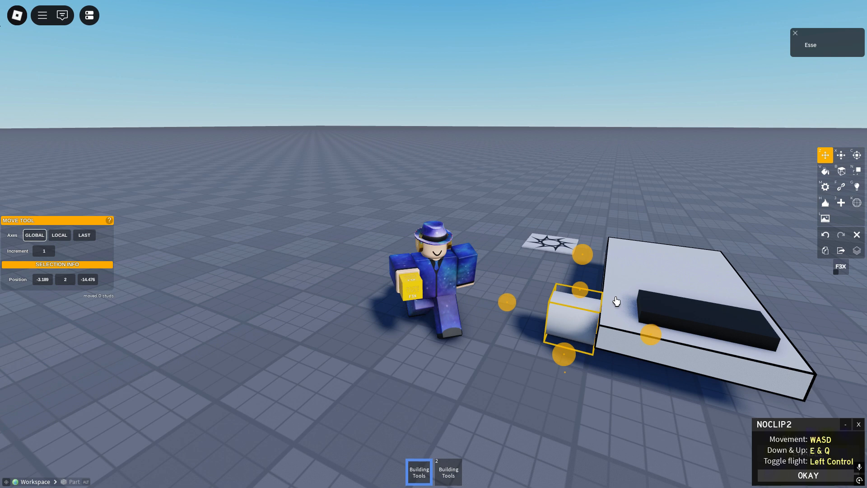
Step: Resize the new part to 1x2x2 and paint it Really black
{"action": "left_click", "coordinate": [840, 154]}
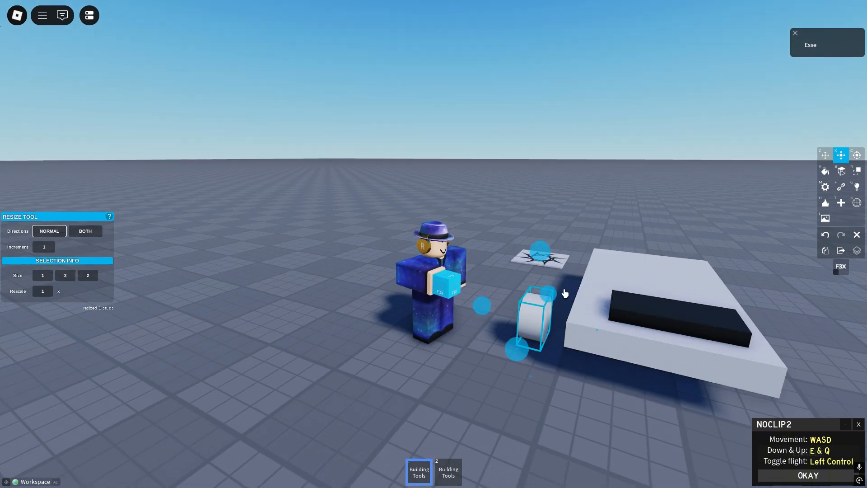
{"action": "left_click", "coordinate": [825, 171]}
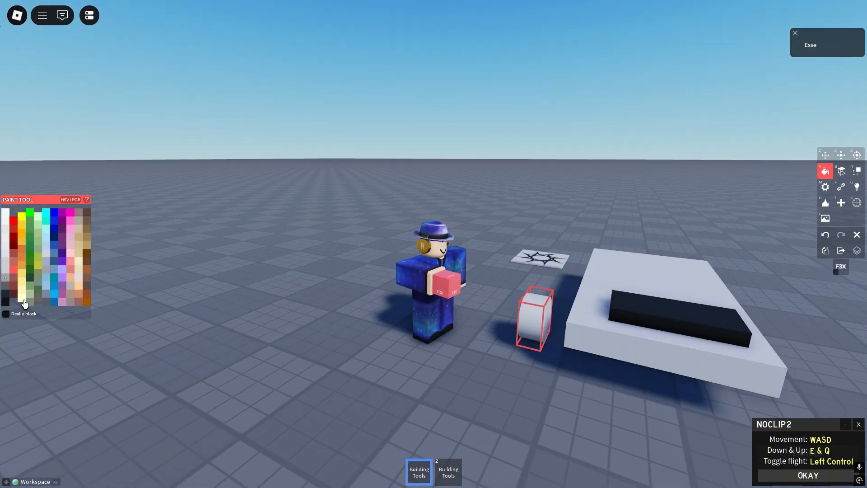
{"action": "left_click", "coordinate": [824, 154]}
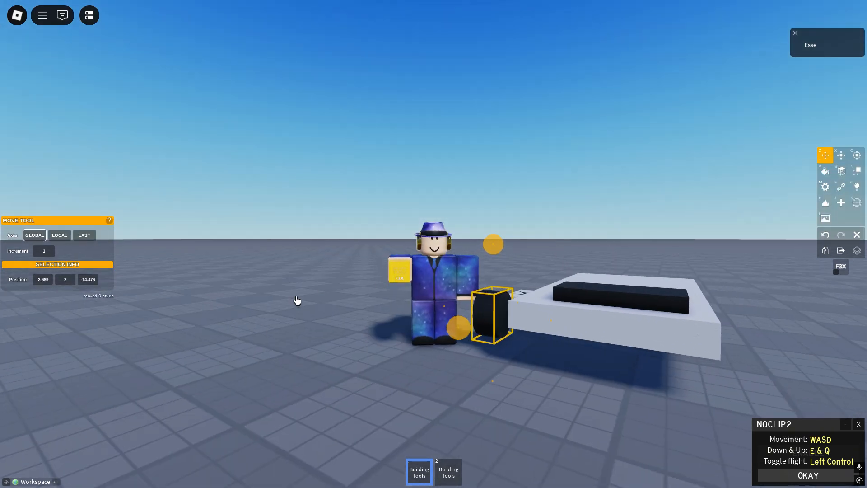
Step: Give the wheel Asphalt material and a Hinge surface on its side
{"action": "left_click", "coordinate": [840, 171]}
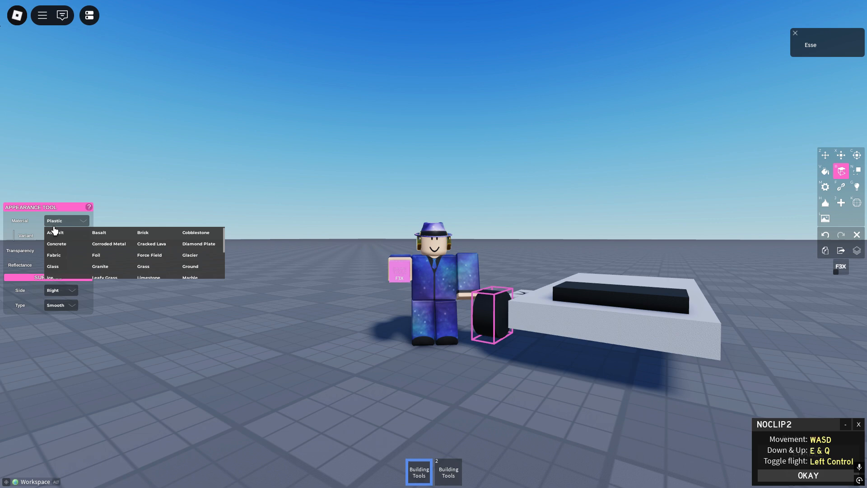
{"action": "left_click", "coordinate": [55, 232]}
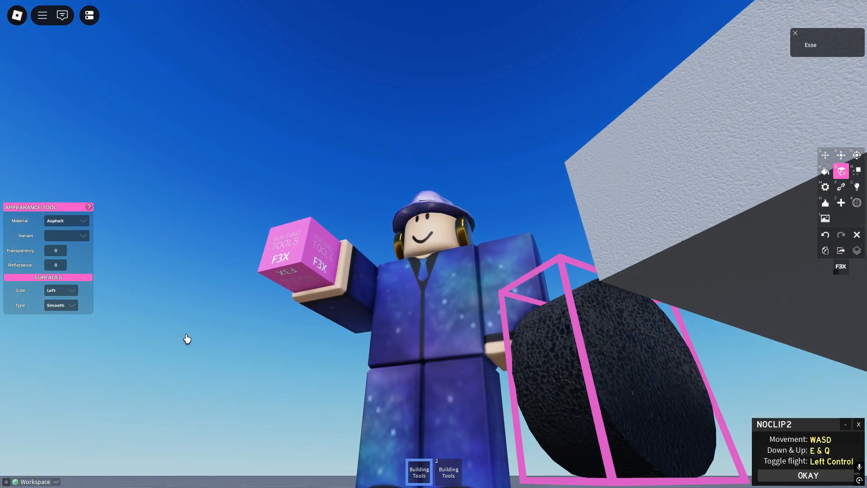
{"action": "left_click", "coordinate": [59, 305]}
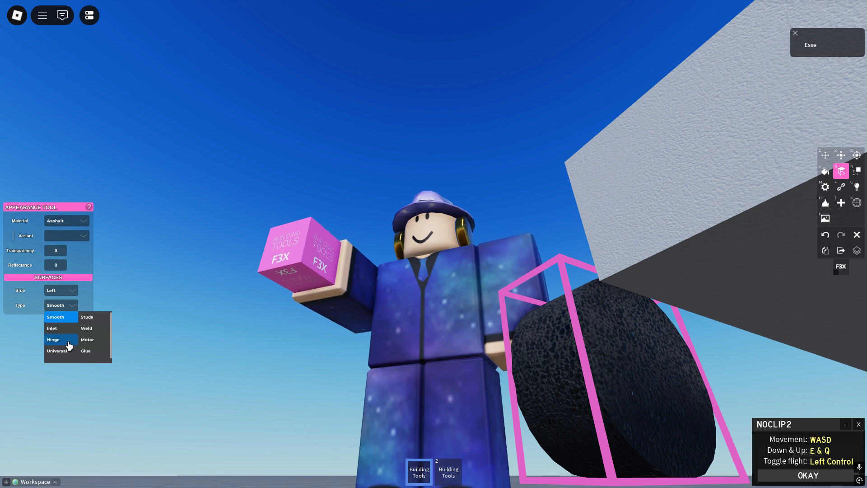
{"action": "left_click", "coordinate": [53, 339]}
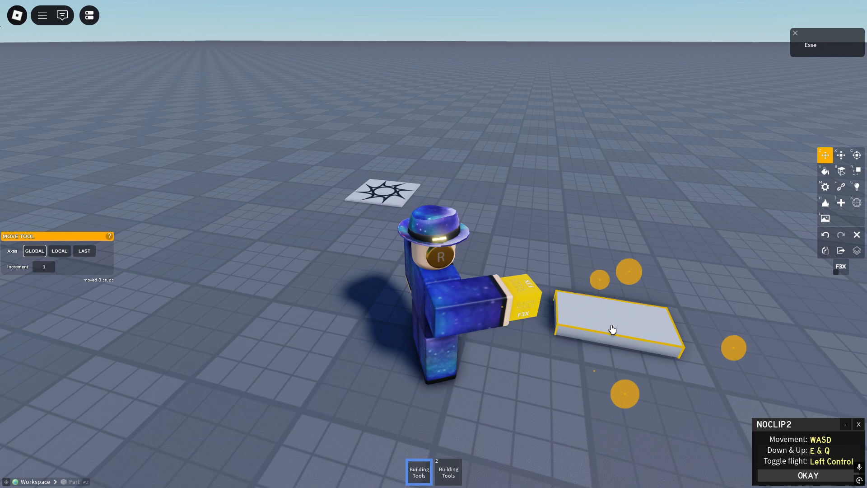
Step: Stretch the part into a 4x1x15 base and move it into place
{"action": "left_click", "coordinate": [841, 155]}
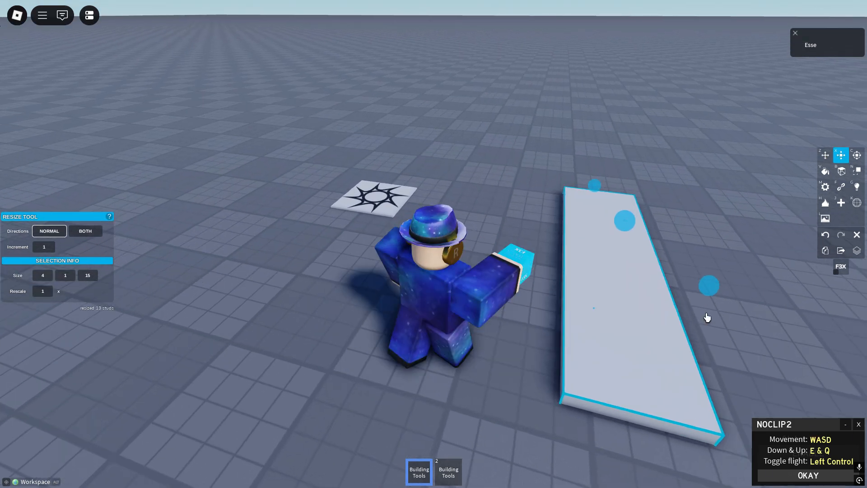
{"action": "left_click", "coordinate": [824, 154]}
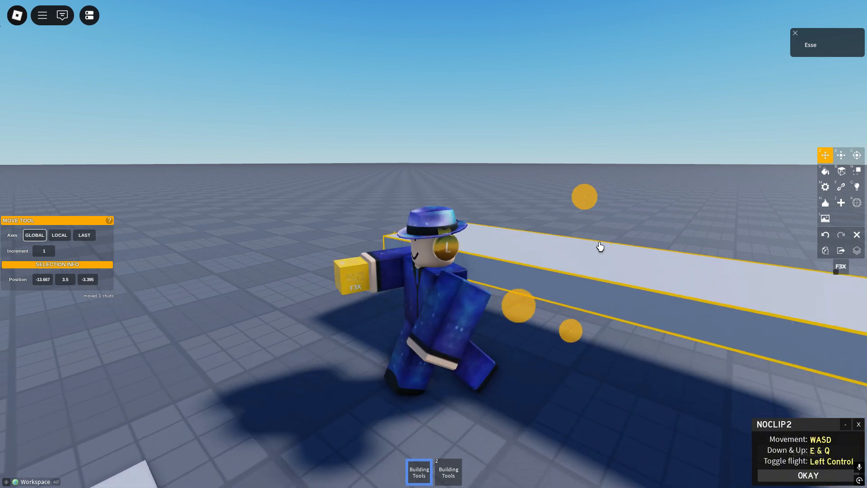
{"action": "left_click", "coordinate": [840, 202]}
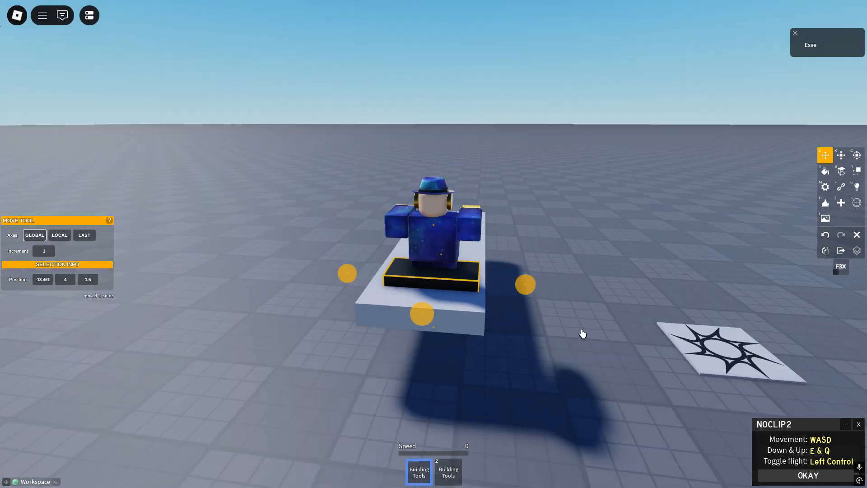
Step: Rotate the black block 180 degrees on top of the base
{"action": "left_click", "coordinate": [857, 154]}
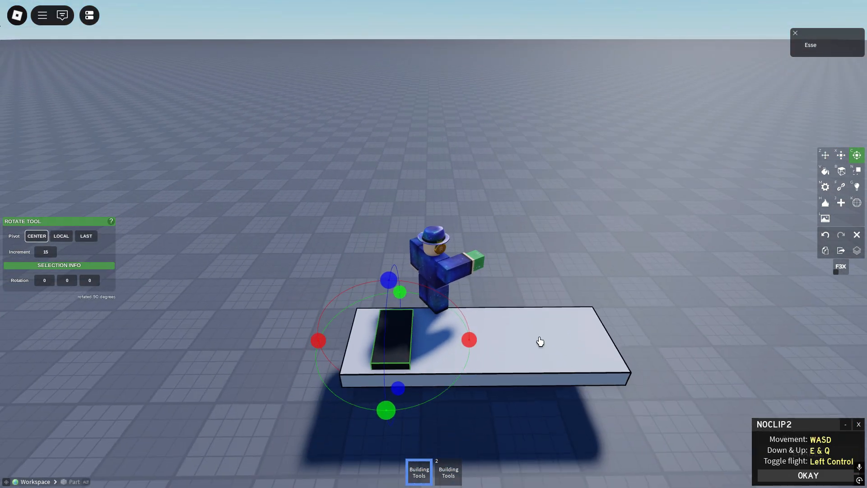
{"action": "left_click_drag", "start_coordinate": [398, 388], "coordinate": [395, 391]}
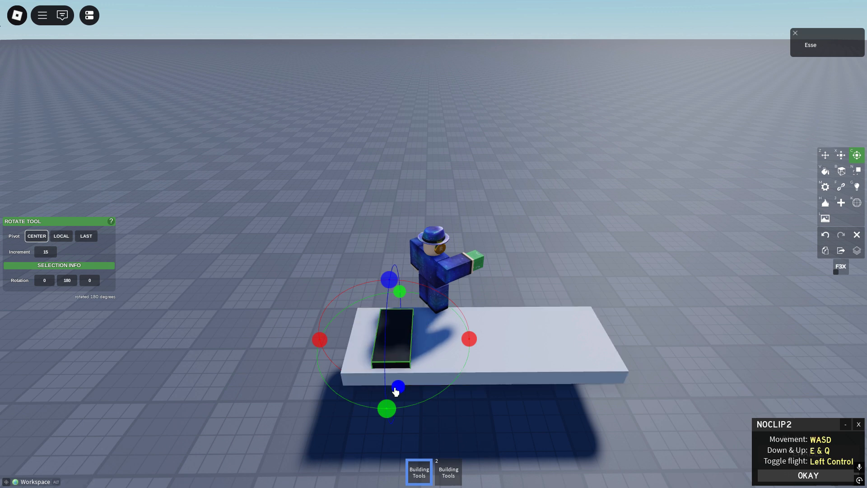
{"action": "left_click", "coordinate": [840, 186]}
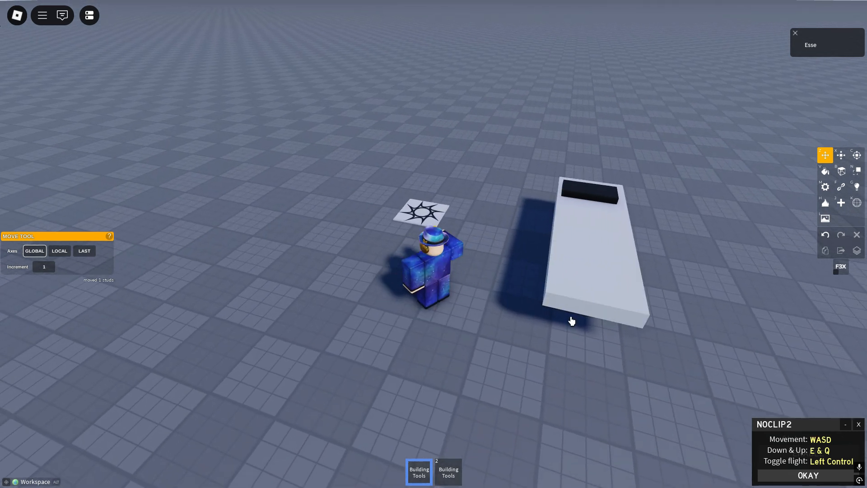
Step: Add a new 2x2x2 black cylinder wheel beside the base
{"action": "left_click", "coordinate": [840, 202]}
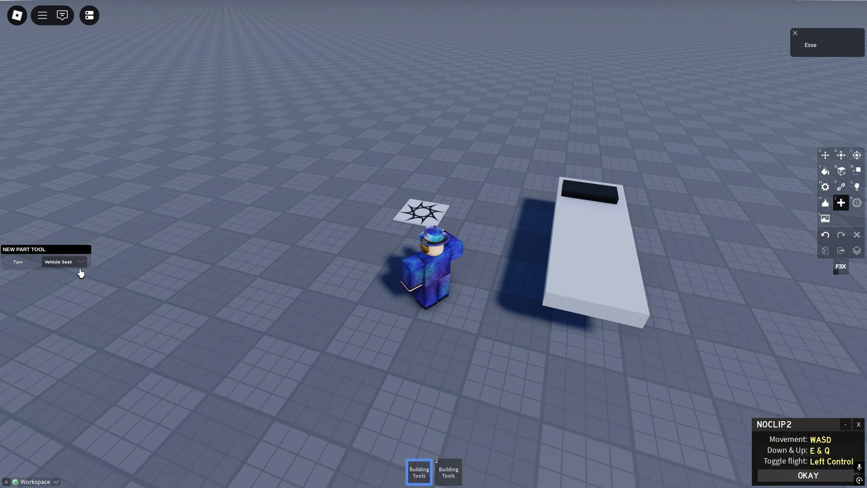
{"action": "left_click", "coordinate": [825, 155]}
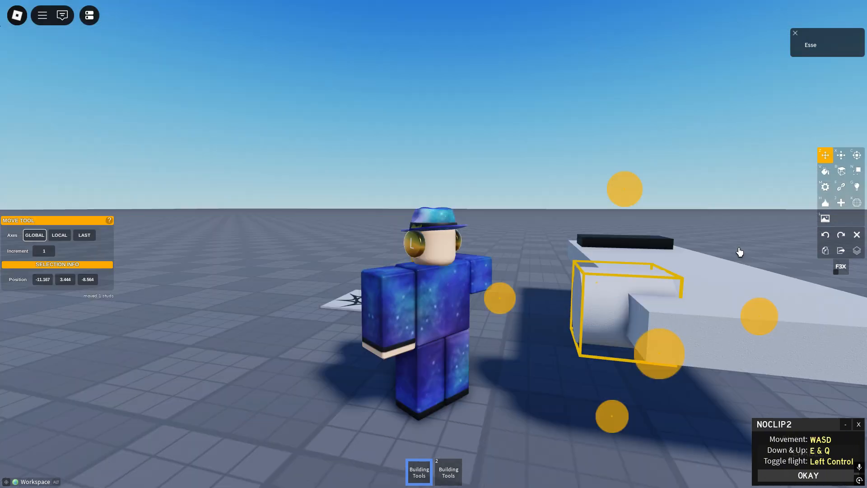
{"action": "left_click", "coordinate": [840, 156]}
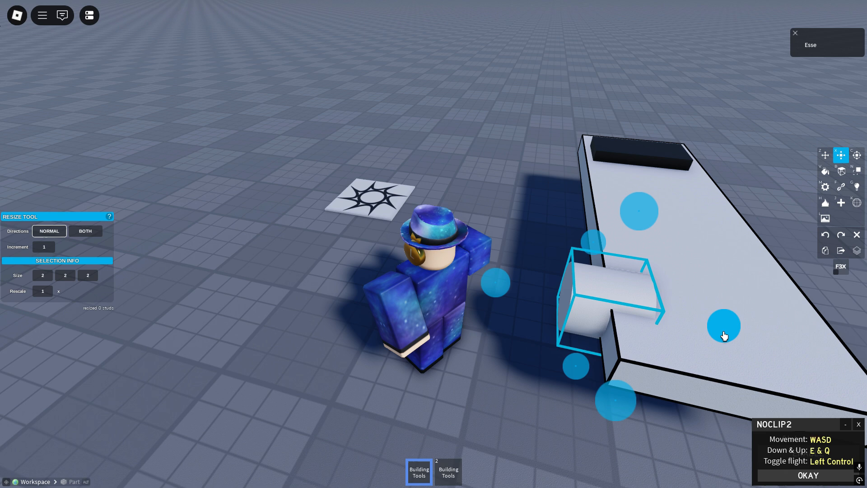
{"action": "left_click", "coordinate": [824, 154]}
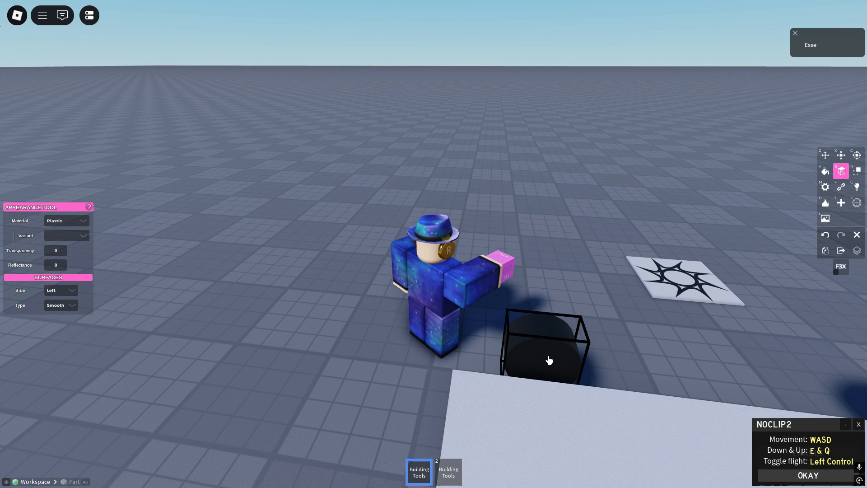
Step: Set the wheels' side surfaces to Hinge and position them around the base
{"action": "left_click", "coordinate": [60, 304]}
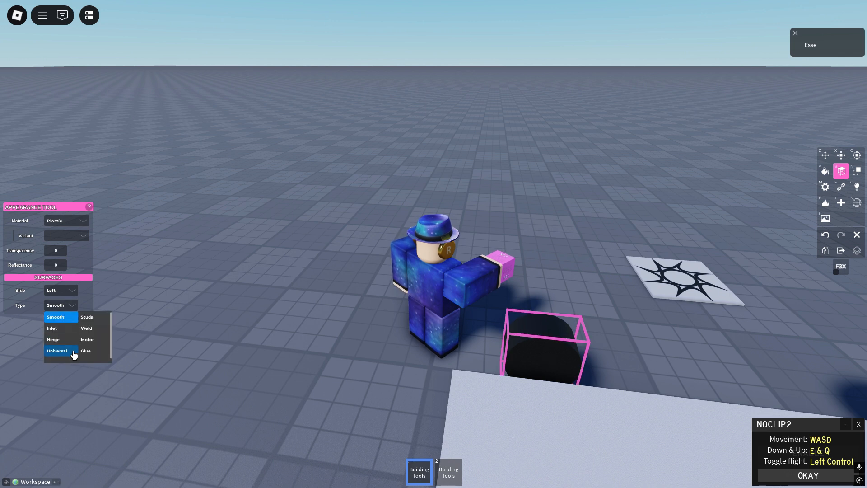
{"action": "left_click", "coordinate": [54, 339]}
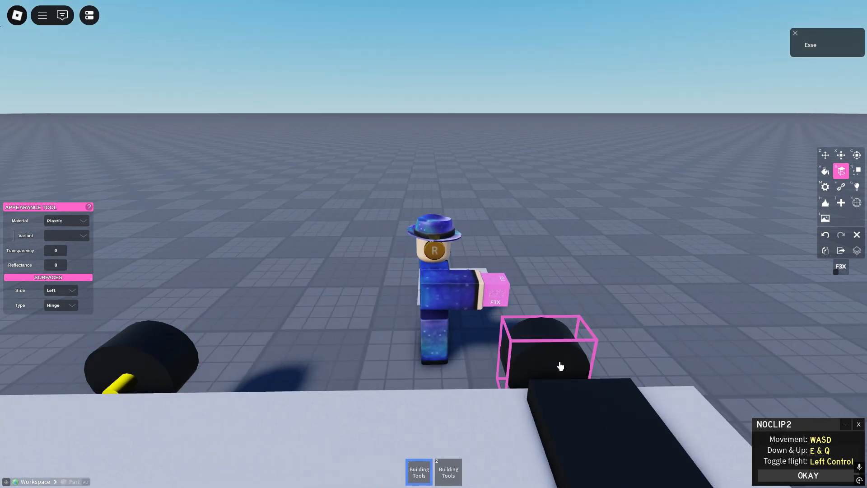
{"action": "left_click", "coordinate": [60, 305]}
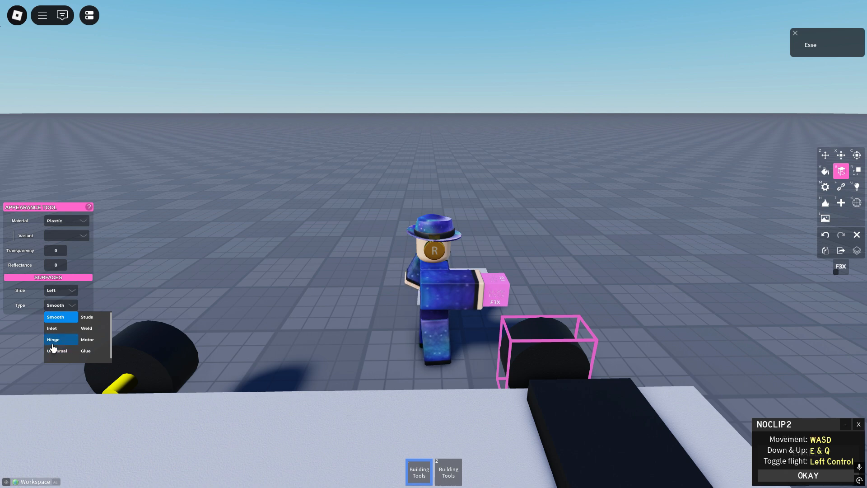
{"action": "left_click", "coordinate": [54, 338]}
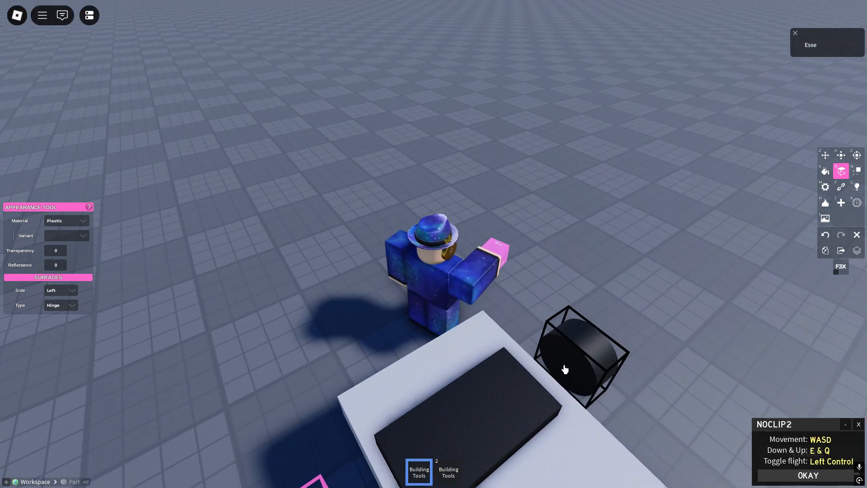
{"action": "left_click", "coordinate": [576, 359]}
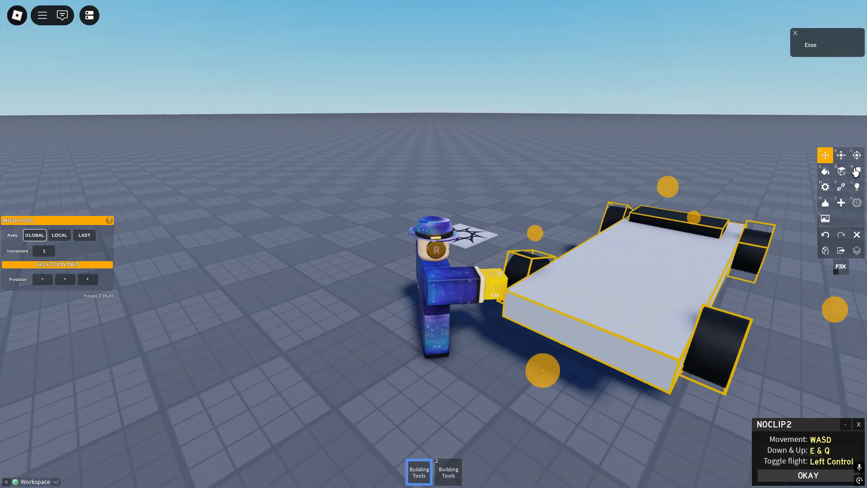
Step: Set Anchor to OFF for the whole car in the Behavior tool
{"action": "left_click", "coordinate": [856, 170]}
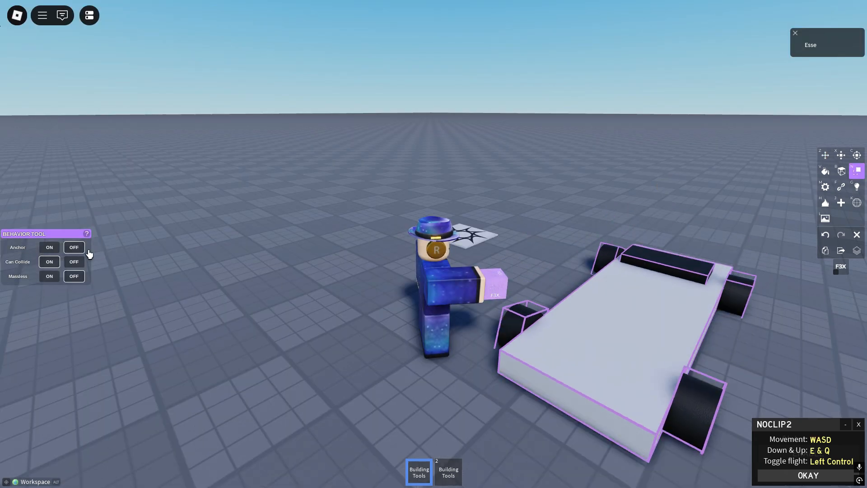